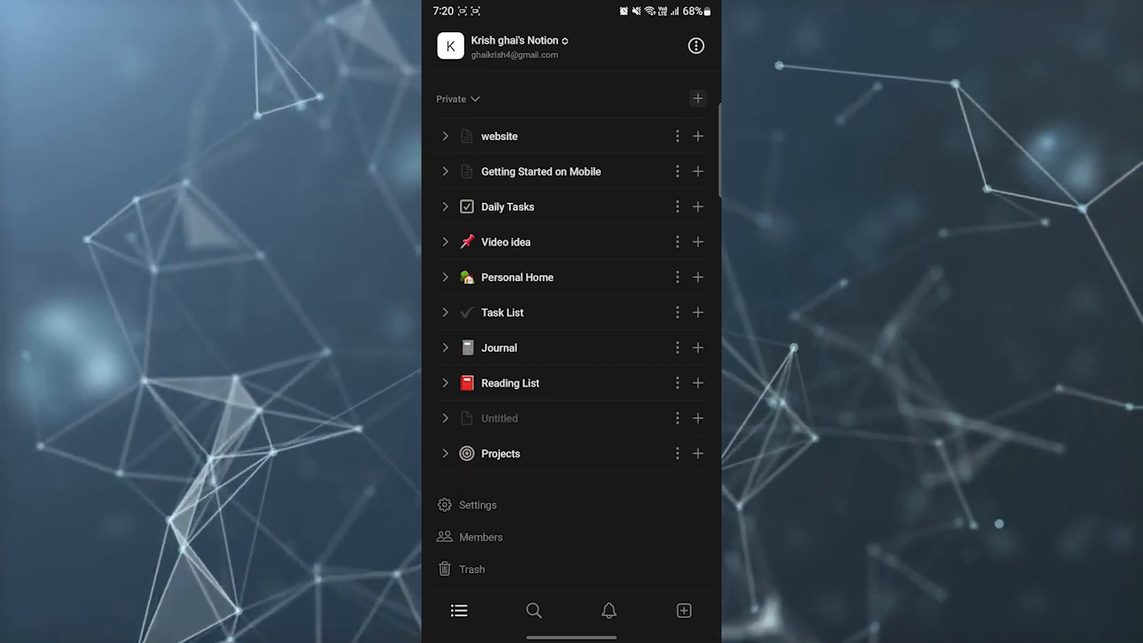
# Start a new page from the sidebar to reveal the Templates list
pyautogui.click(697, 98)
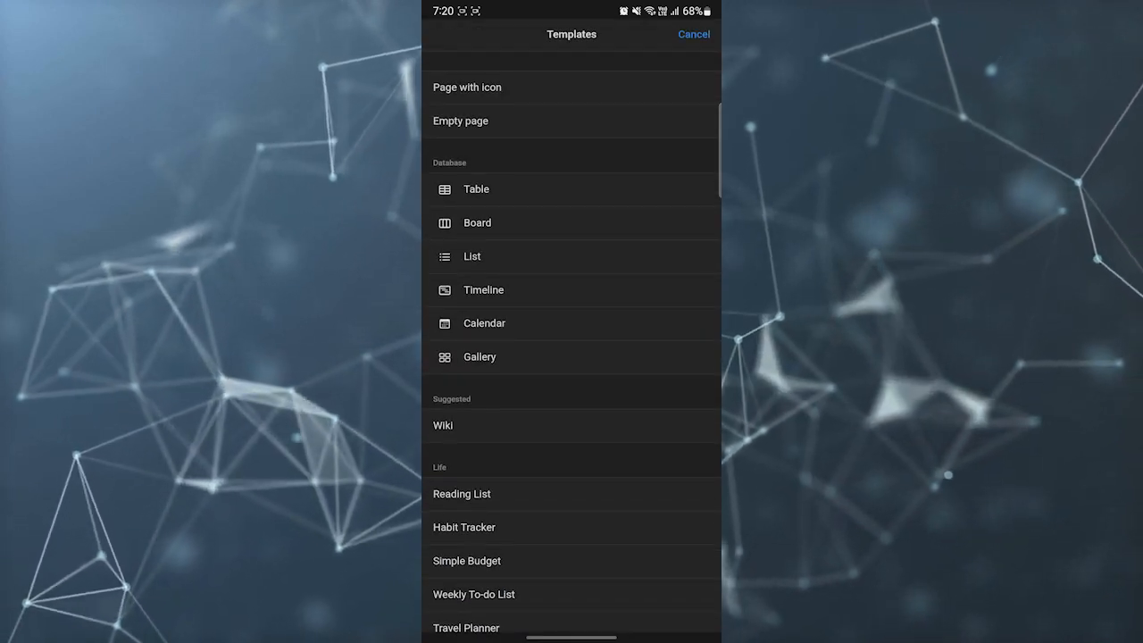
# Scroll the Templates list down to the Design section's Design Portfolio template
pyautogui.scroll(-3)
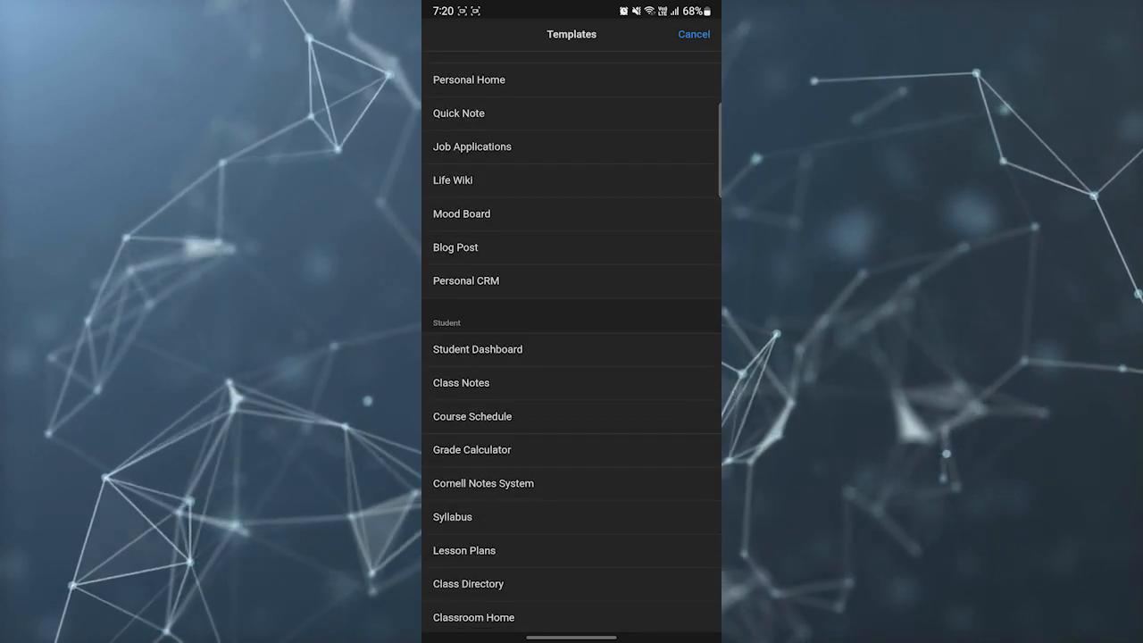
pyautogui.scroll(-3)
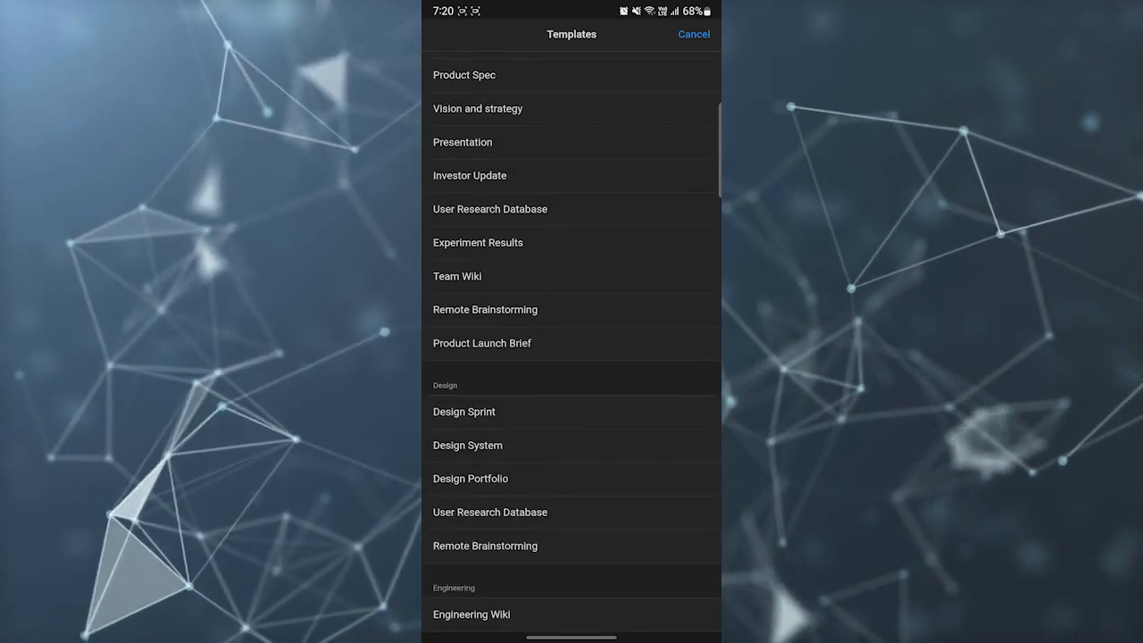
pyautogui.scroll(-3)
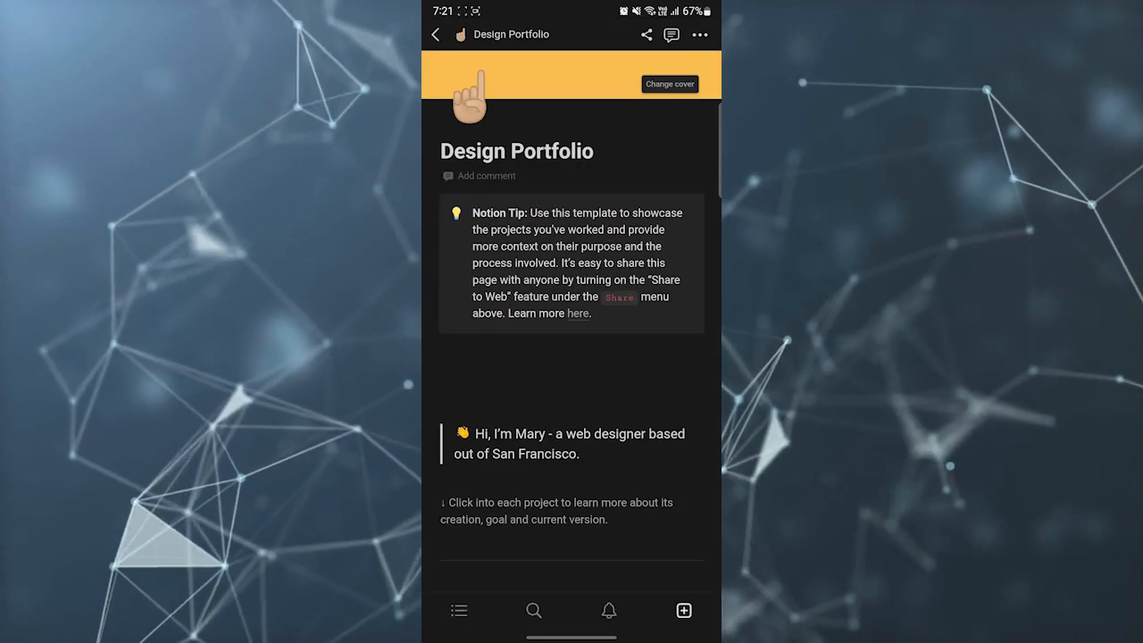
pyautogui.scroll(-3)
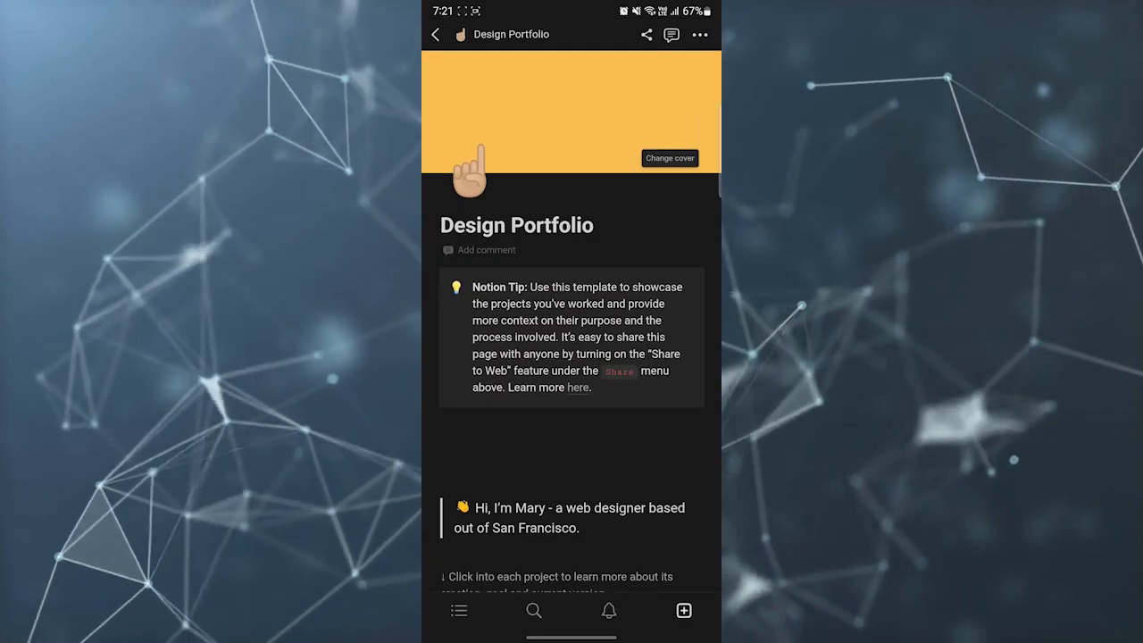
pyautogui.scroll(-3)
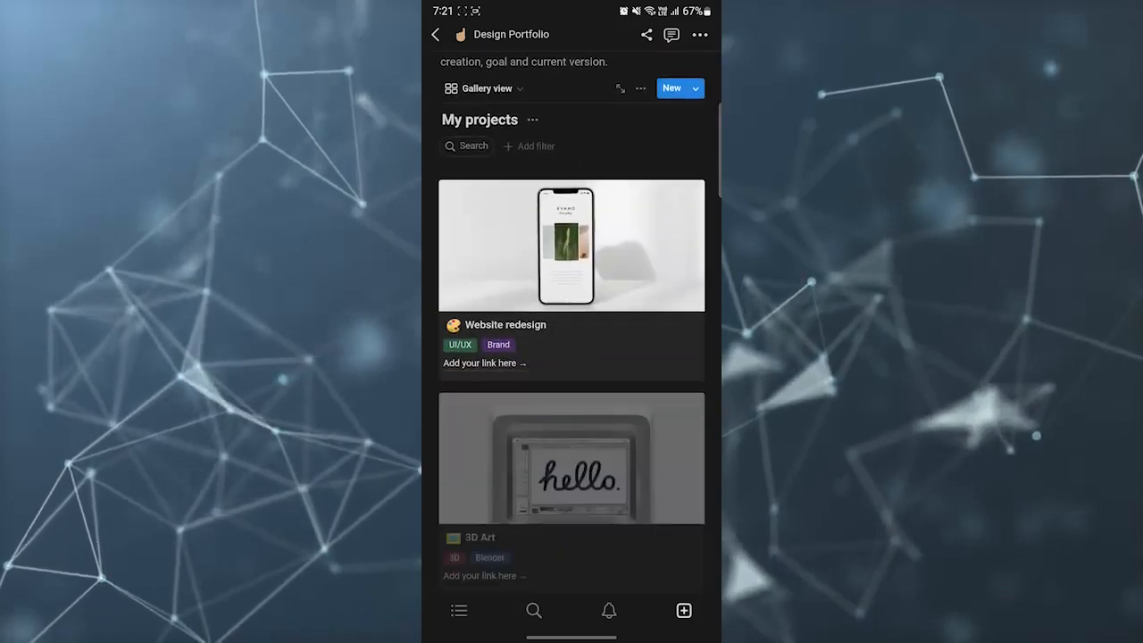
pyautogui.scroll(-3)
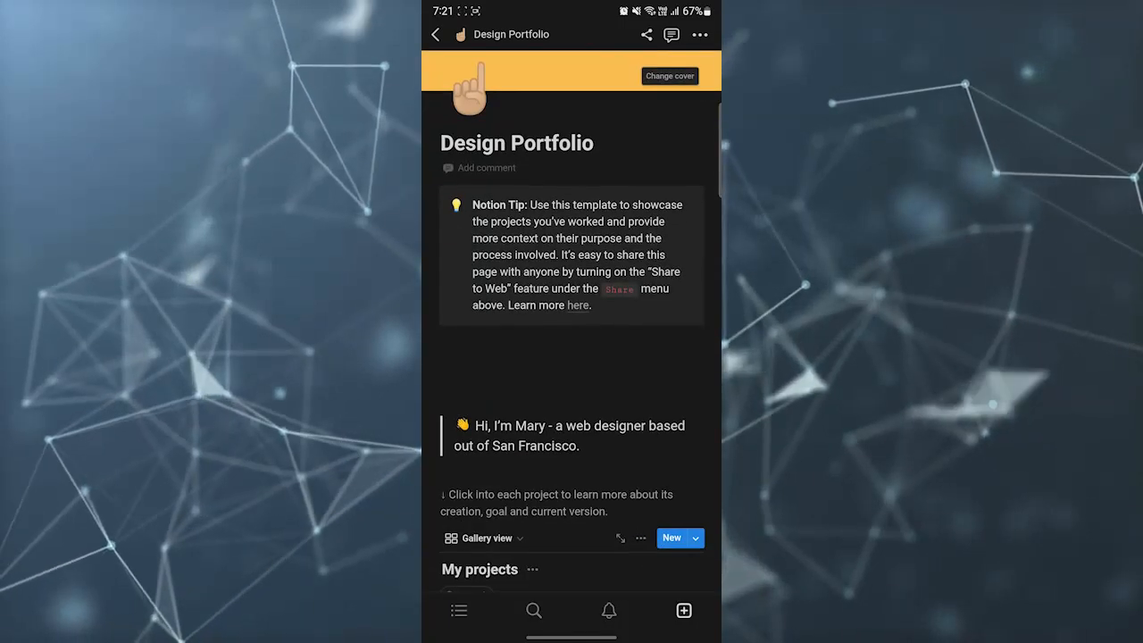